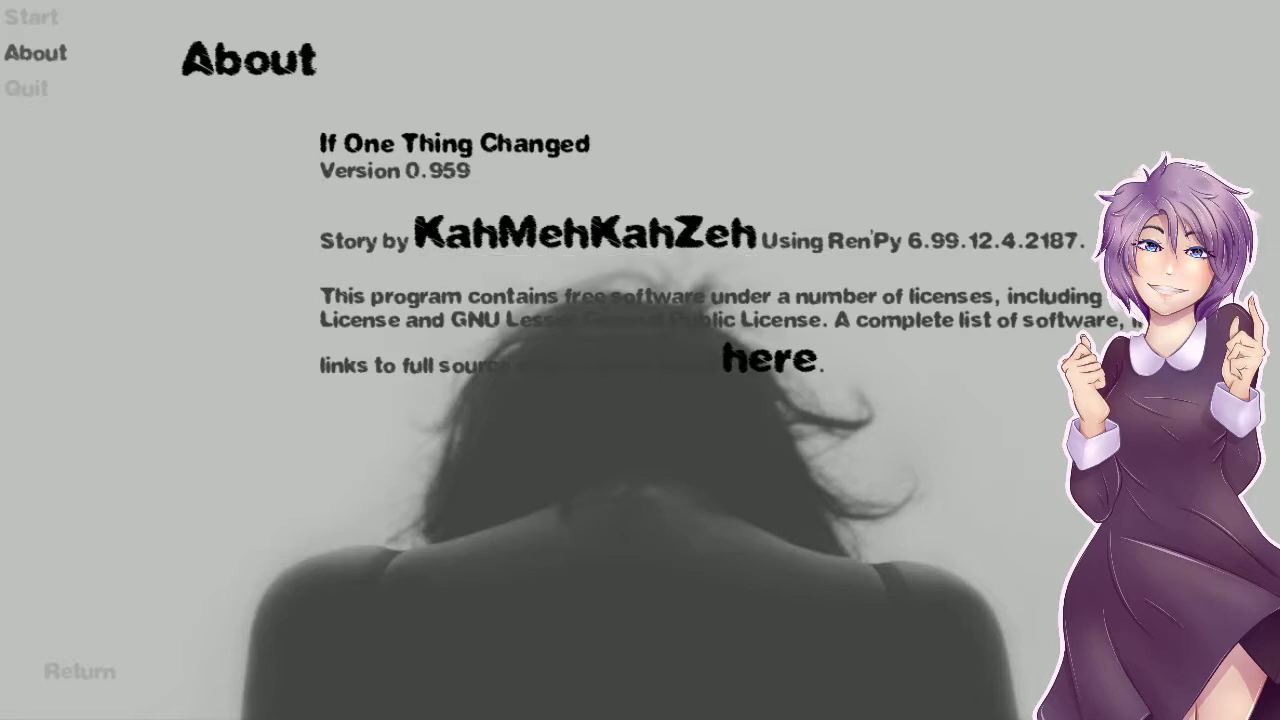
{"action": "mouse_move", "coordinate": [408, 390]}
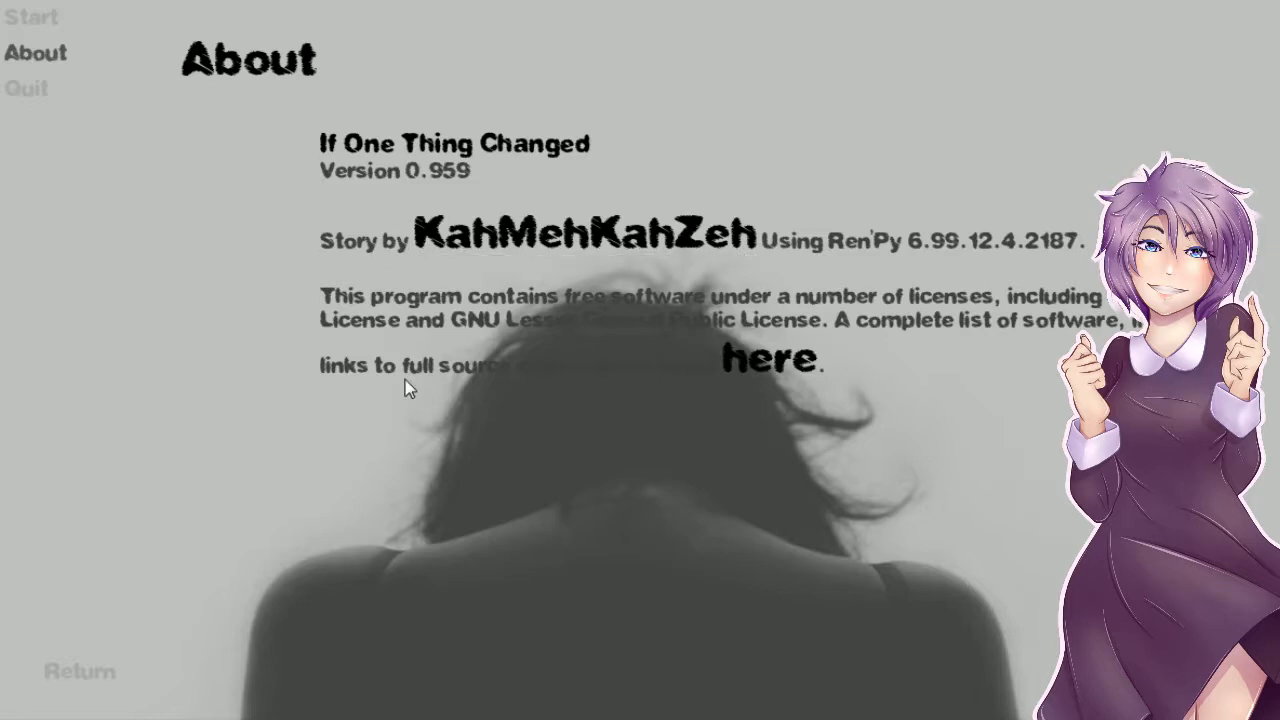
Step: Start the game from the main menu, reaching the volume-check chime notice
{"action": "left_click", "coordinate": [32, 16]}
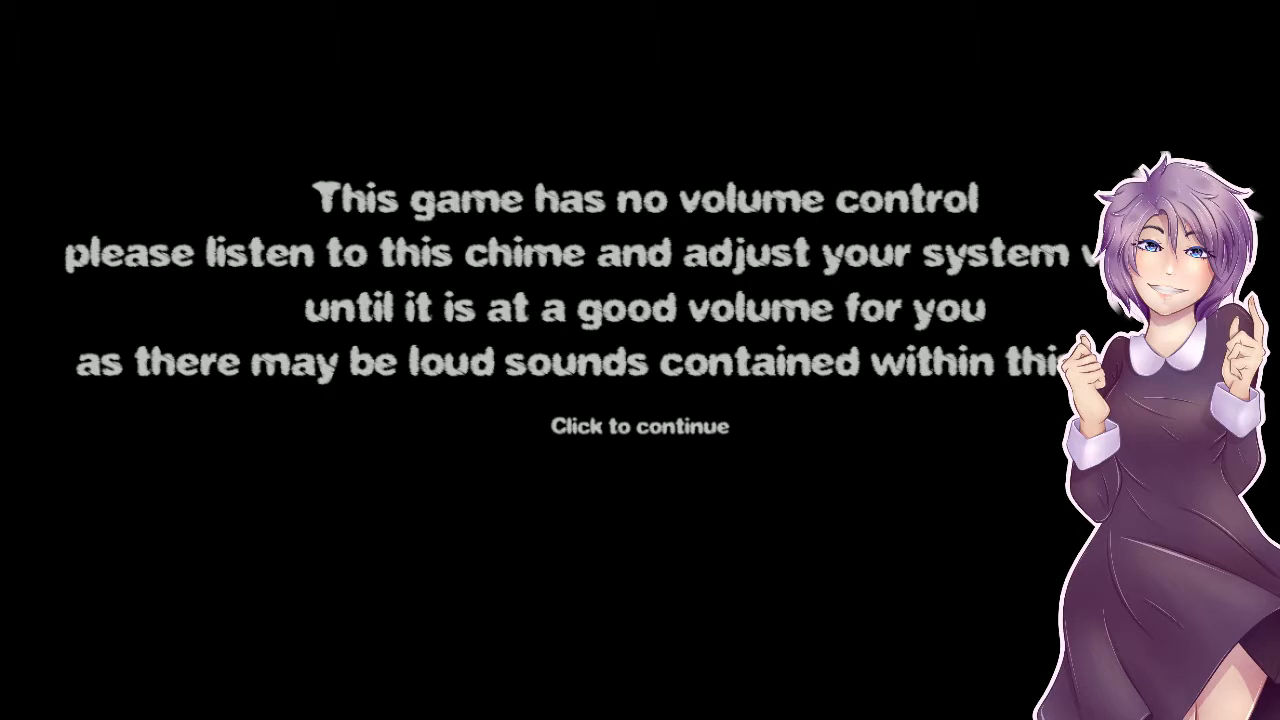
{"action": "left_click", "coordinate": [640, 424]}
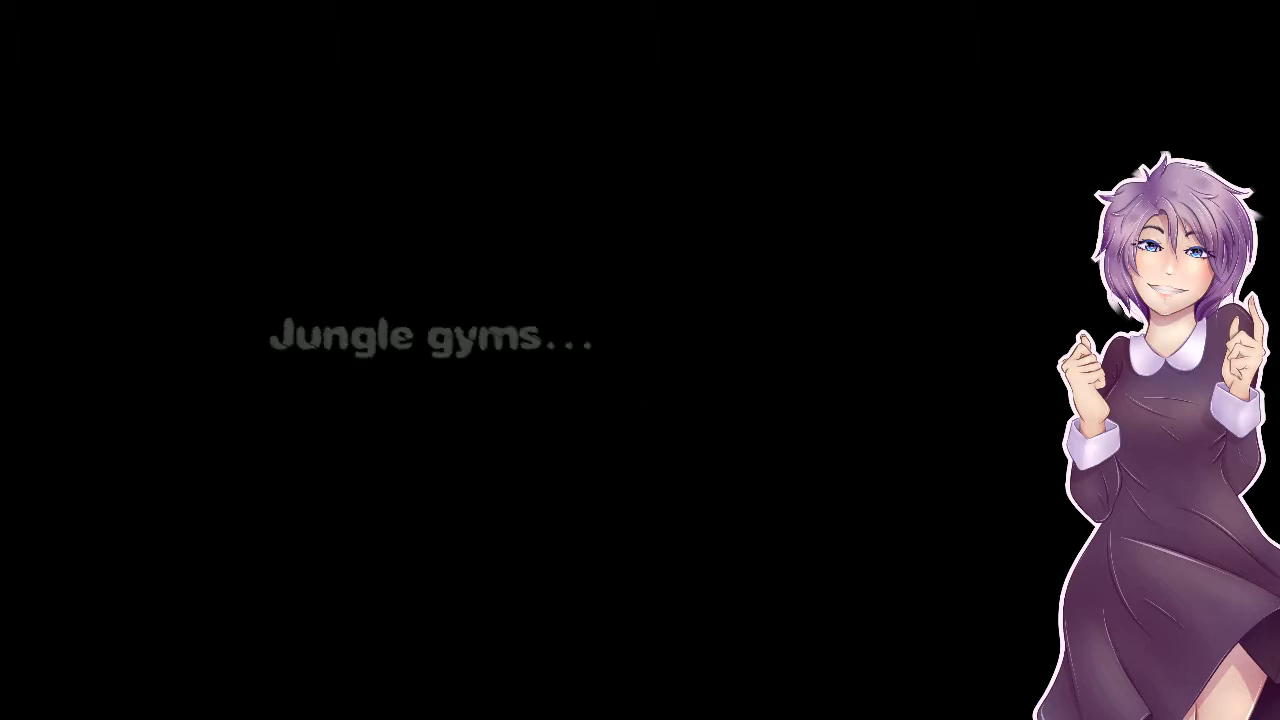
{"action": "left_click", "coordinate": [640, 360]}
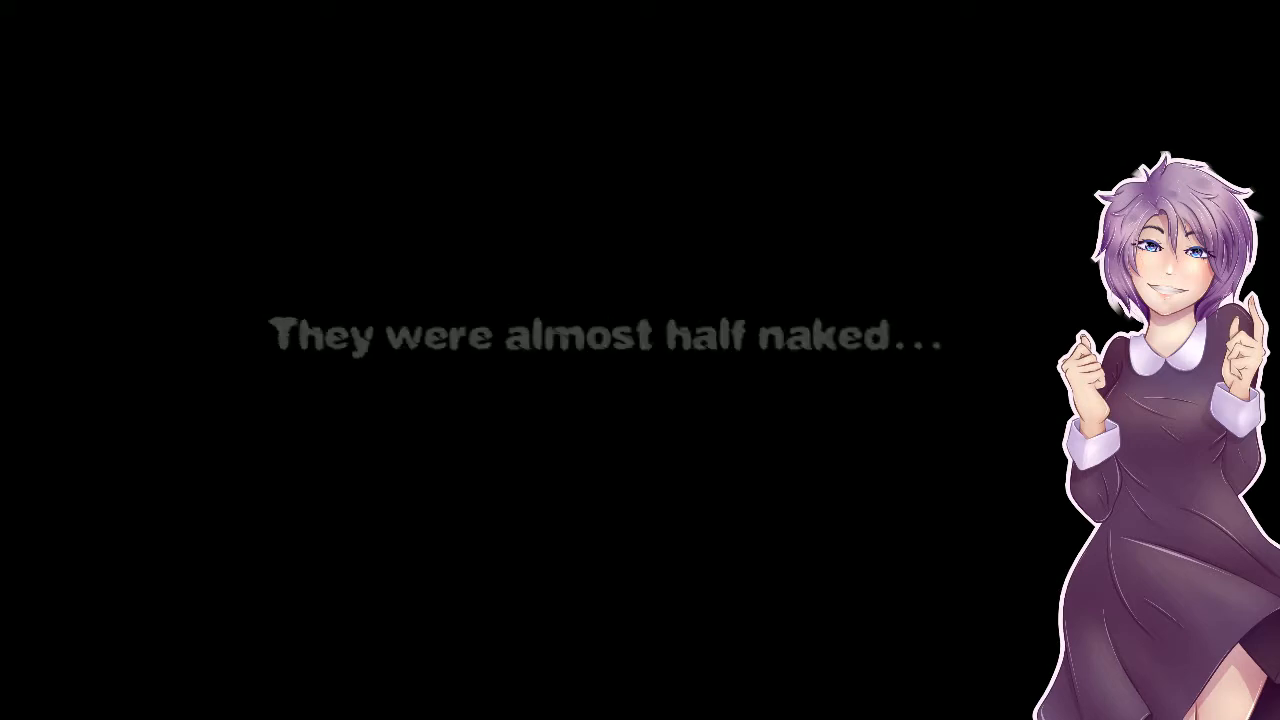
{"action": "left_click", "coordinate": [640, 360]}
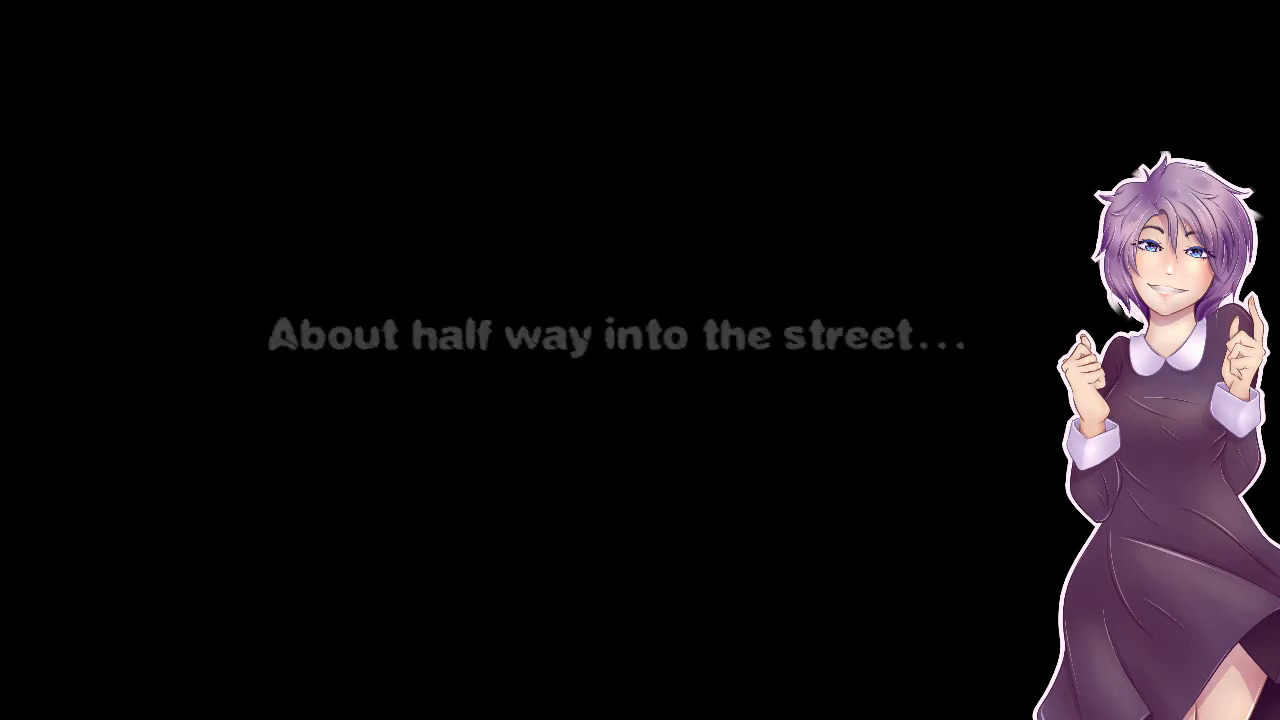
Step: Advance the narration until the line "And why every day..." appears
{"action": "left_click", "coordinate": [640, 360]}
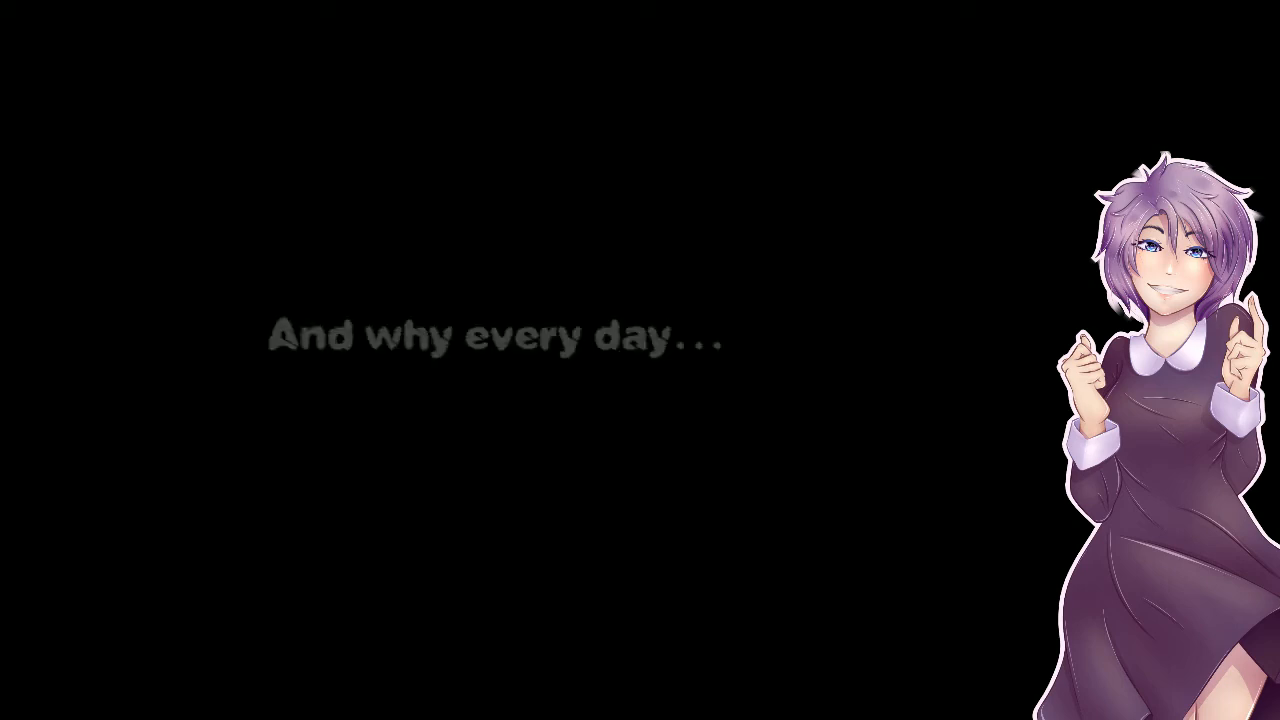